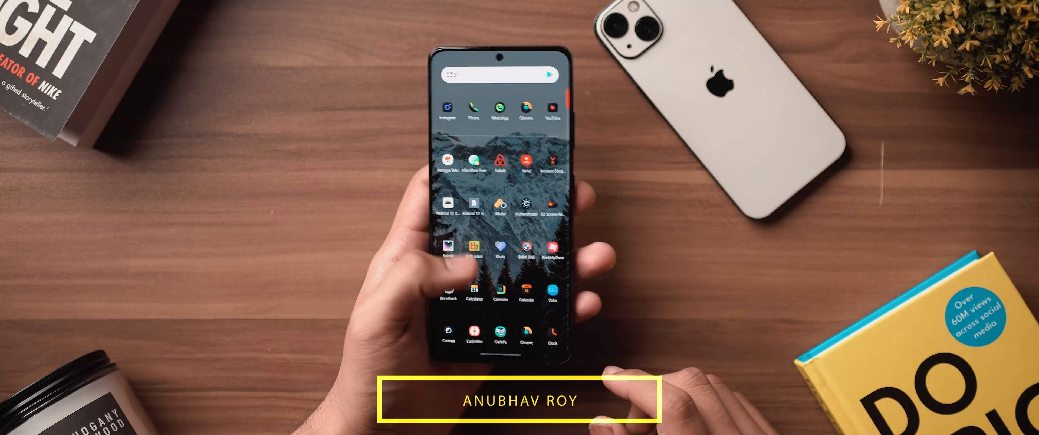
Step: Scroll the backup screen until the 'Backup file detected' prompt appears
scroll("down", 3)
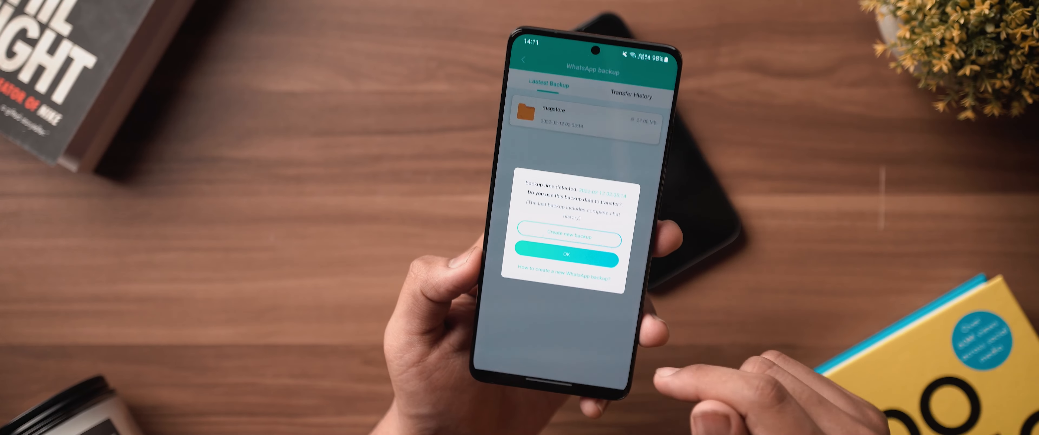
left_click(566, 258)
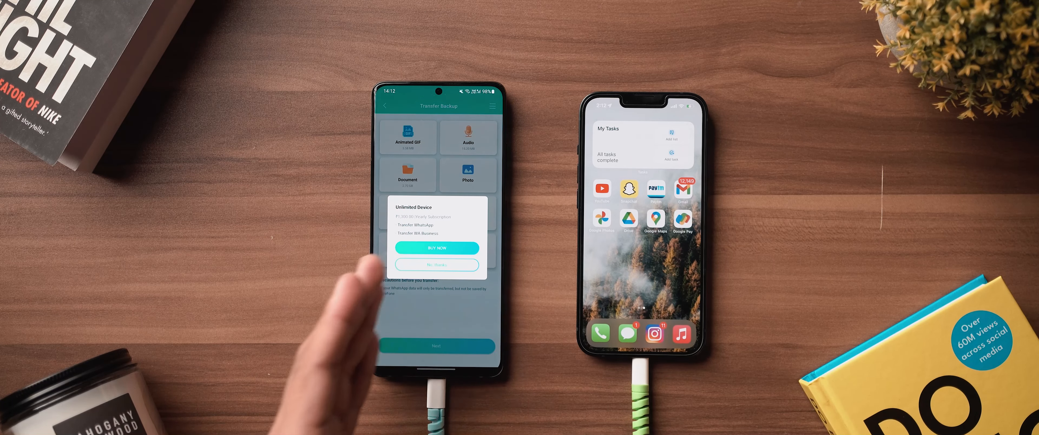
Step: Dismiss the Unlimited Device subscription offer to reach the data-type selection step
left_click(436, 248)
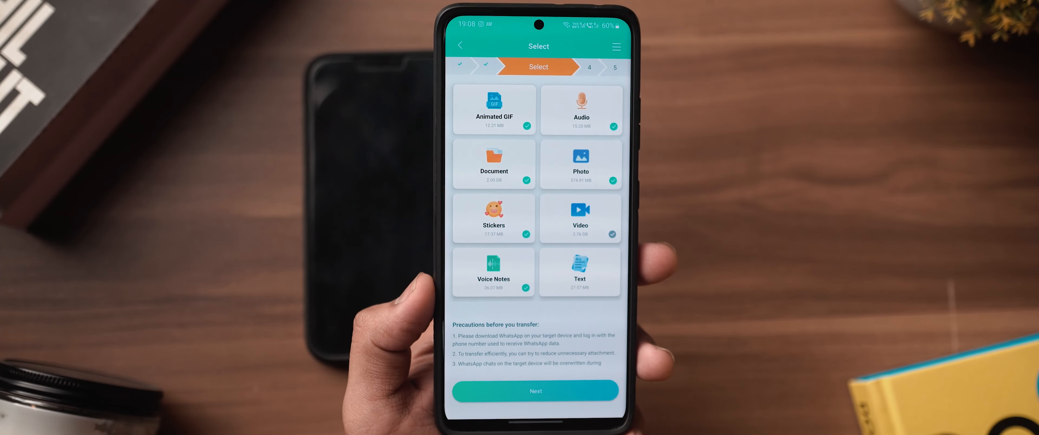
Step: Extract the backup with the checked data types despite the attachment warning and continue to transfer
left_click(535, 390)
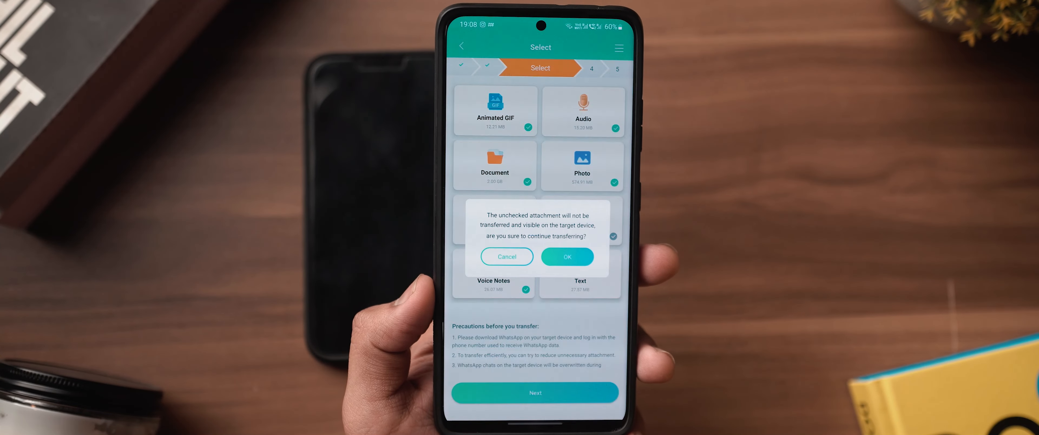
left_click(567, 256)
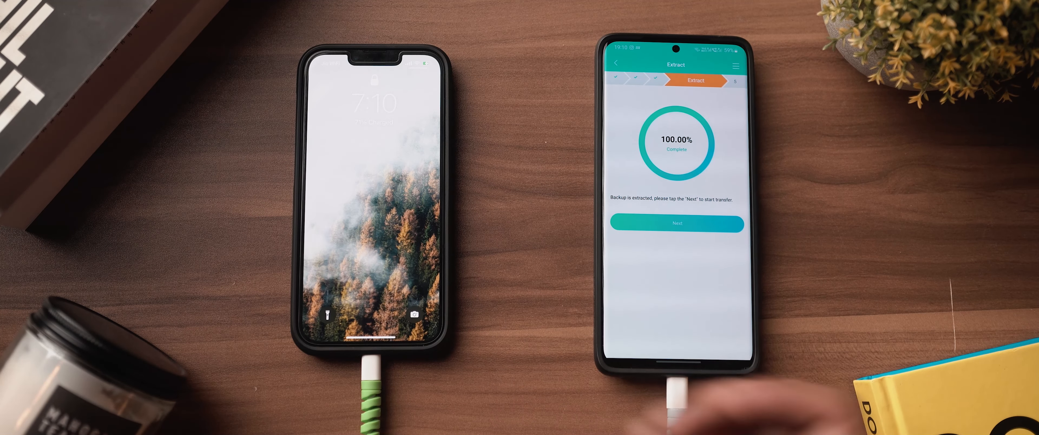
left_click(676, 224)
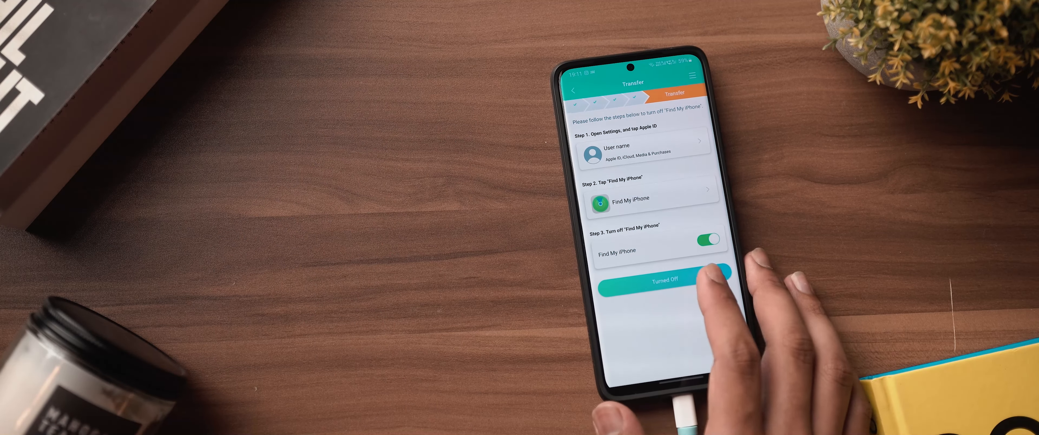
Step: Confirm Find My iPhone is off and browse the transferred chats in WhatsApp on the iPhone
left_click(665, 278)
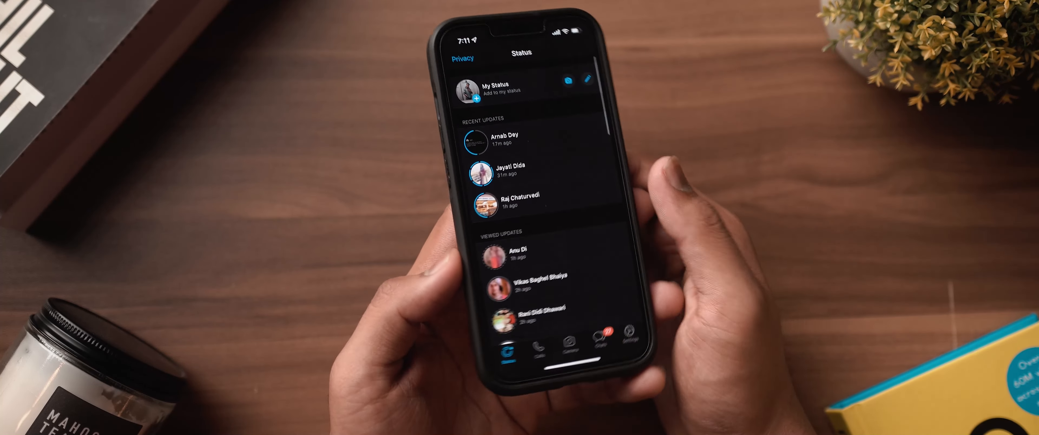
left_click(545, 340)
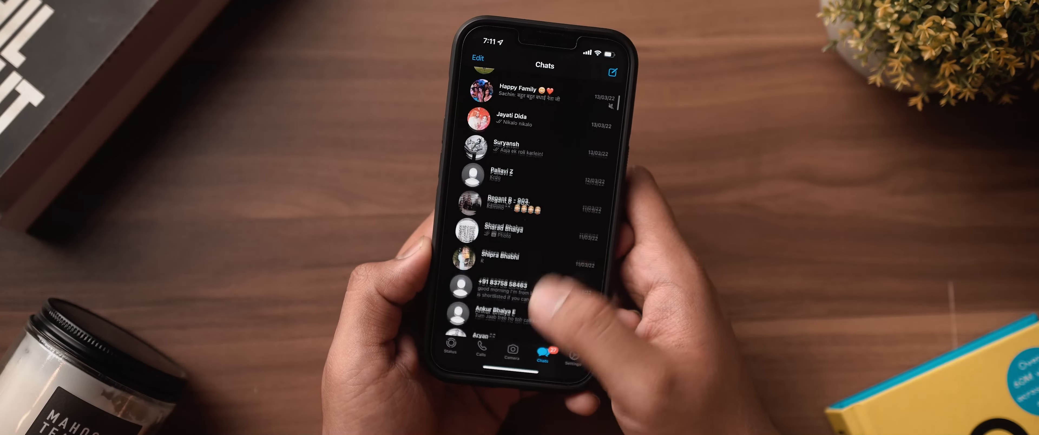
scroll("down", 3)
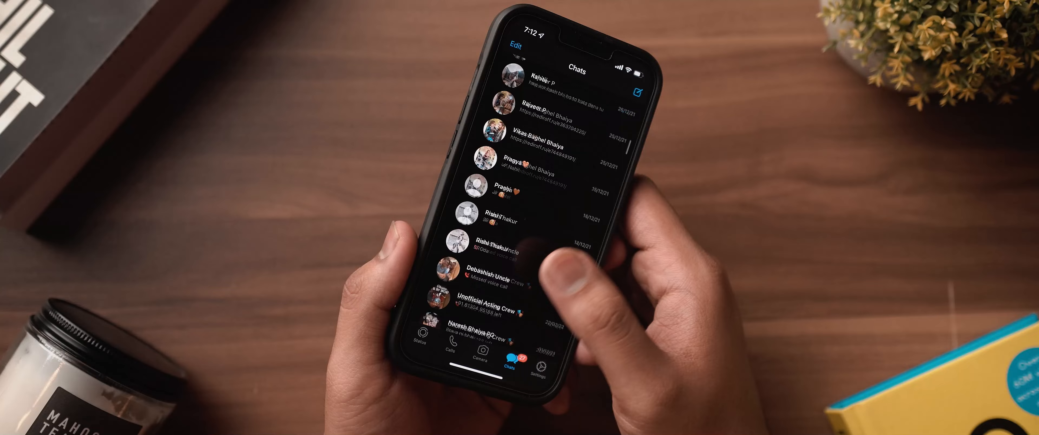